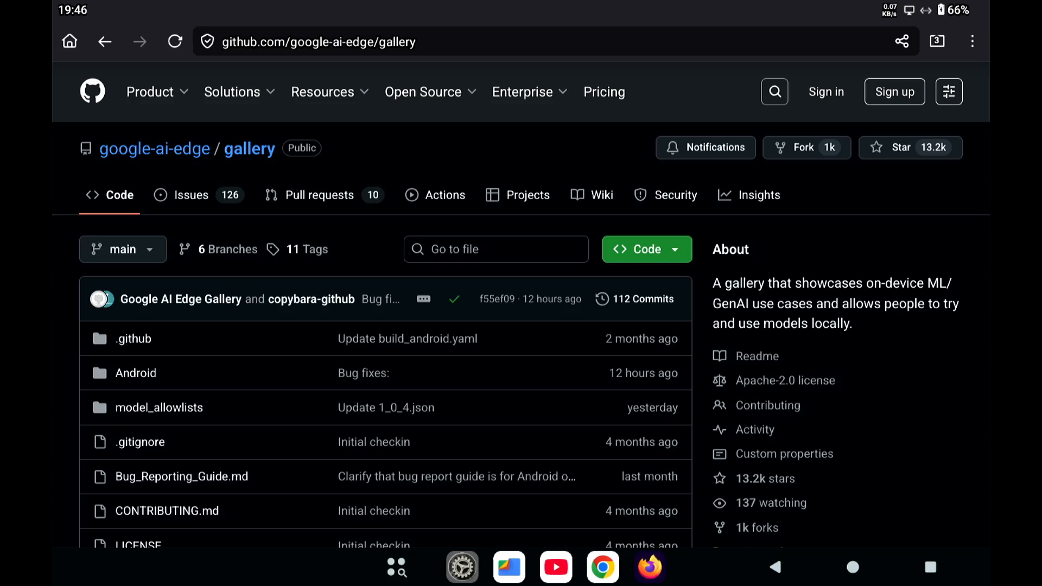
- Scroll down the google-ai-edge/gallery repository page toward its Releases section
{"action": "scroll", "scroll_direction": "down", "scroll_amount": 3}
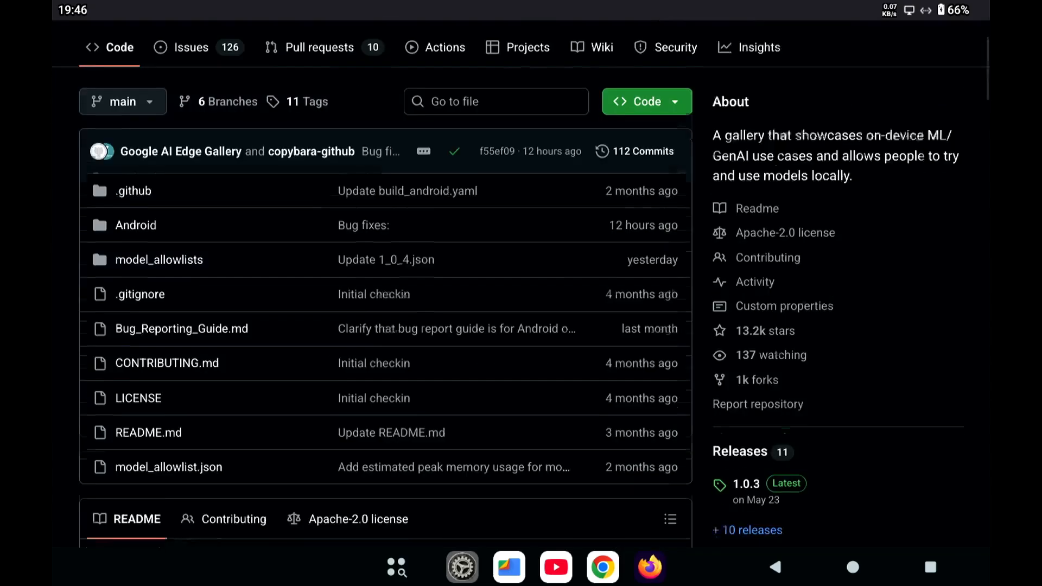
{"action": "scroll", "scroll_direction": "down", "scroll_amount": 3}
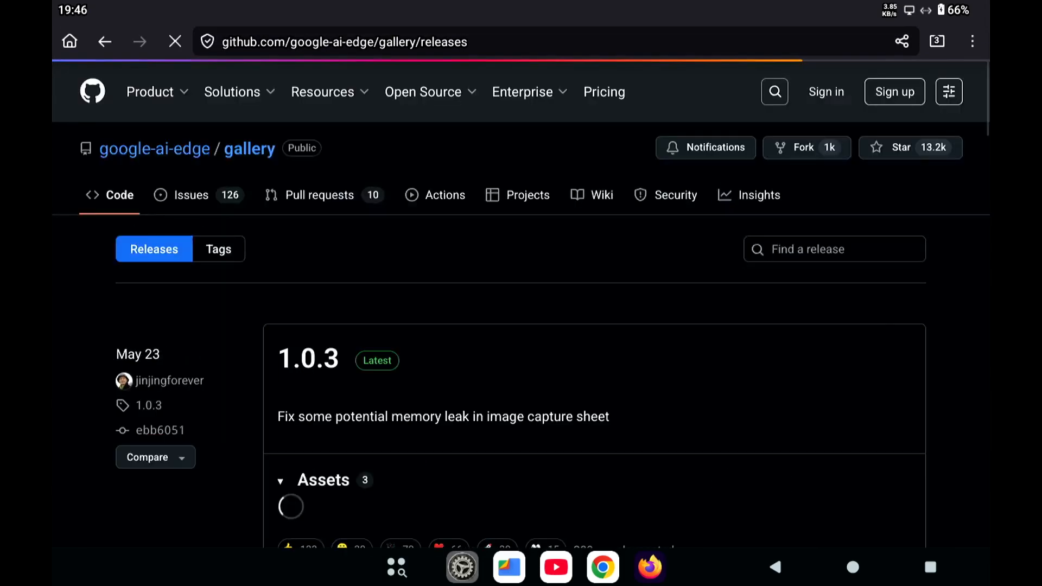
{"action": "scroll", "scroll_direction": "down", "scroll_amount": 3}
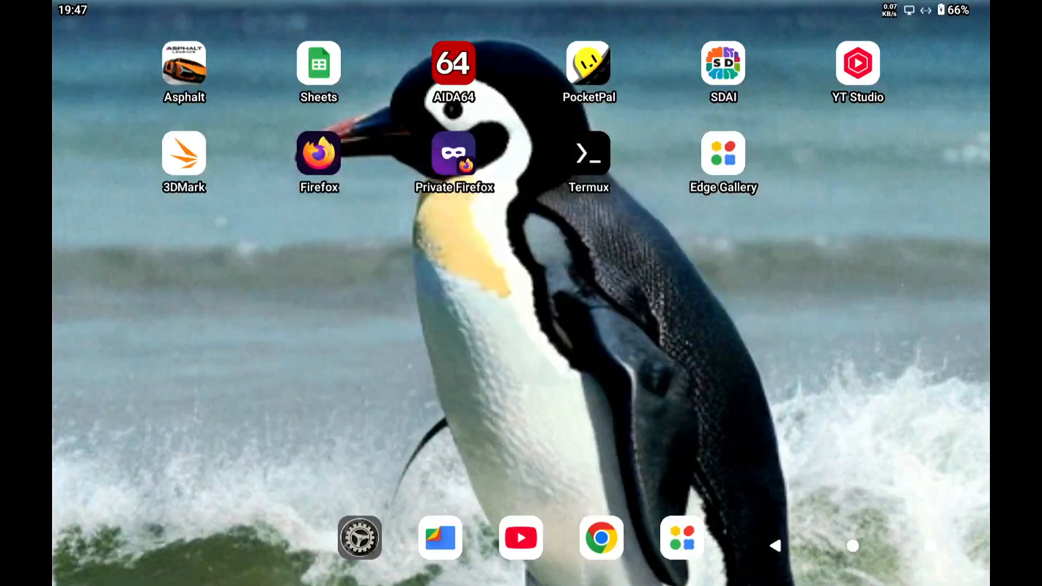
- Launch AI Edge Gallery from the home screen and scroll down to the AI Chat card
{"action": "left_click", "coordinate": [723, 152]}
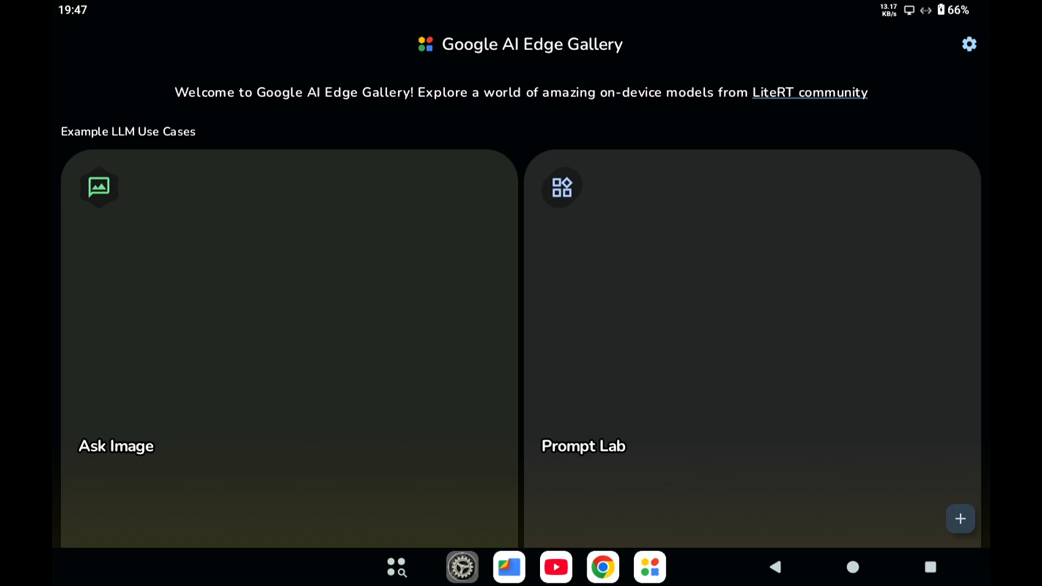
{"action": "scroll", "scroll_direction": "down", "scroll_amount": 3}
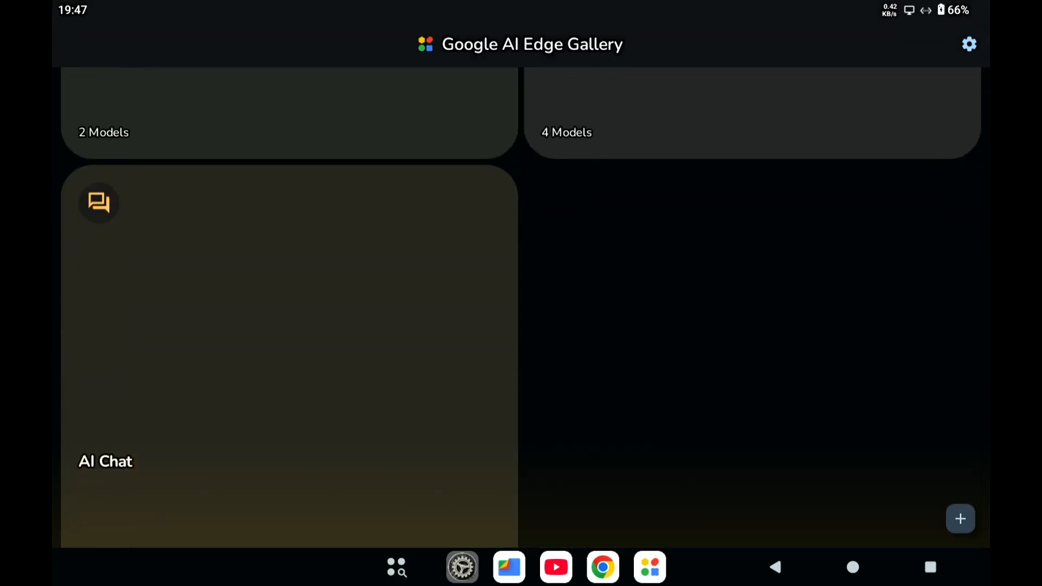
{"action": "scroll", "scroll_direction": "down", "scroll_amount": 3}
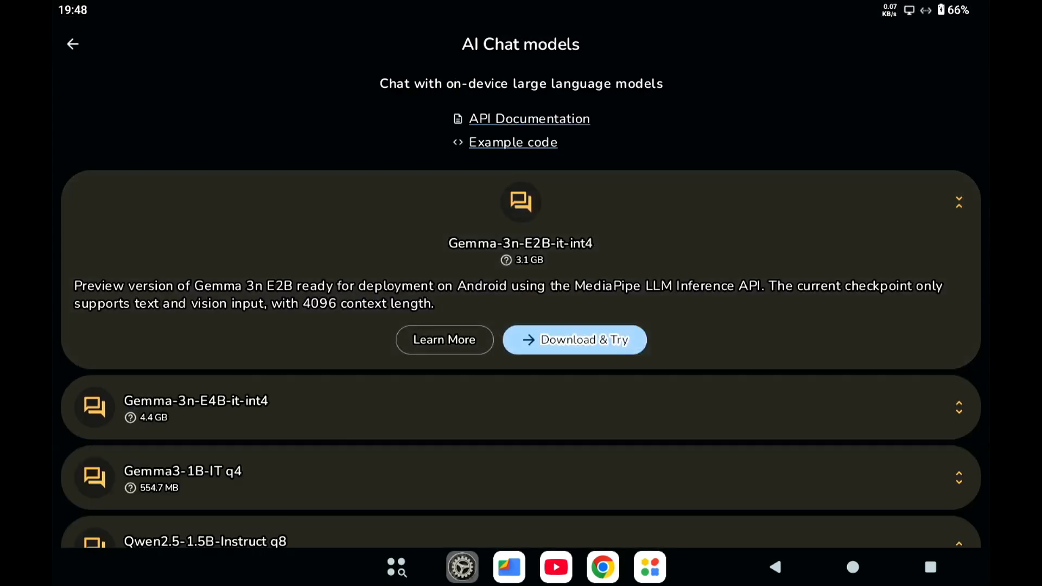
- Switch from the gallery app back to the browser's GitHub releases page listing ai-edge-gallery.apk
{"action": "left_click", "coordinate": [573, 340]}
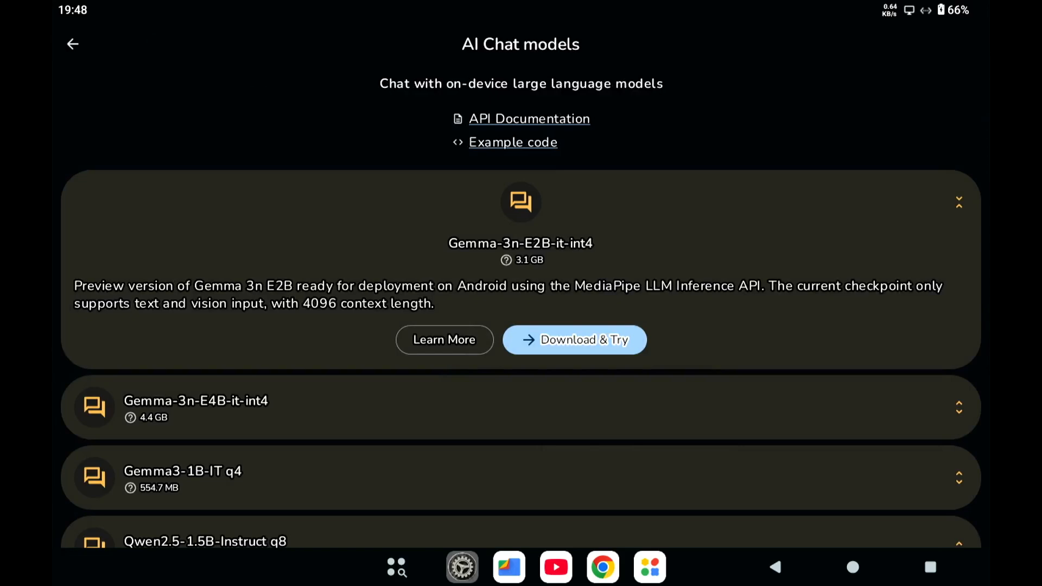
{"action": "left_click", "coordinate": [72, 44]}
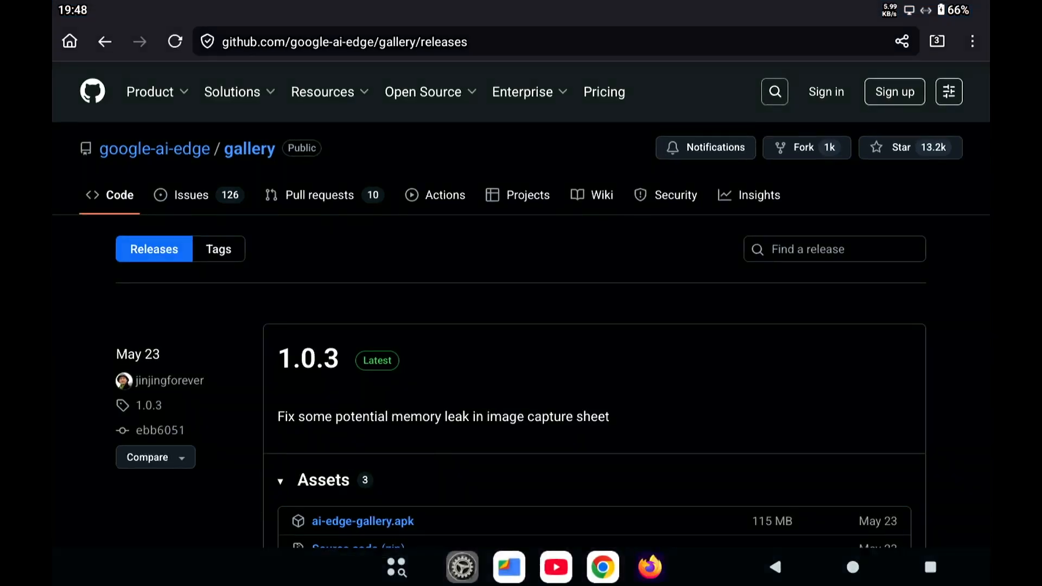
- Read the r/LocalLLaMA thread on non-Google models and follow the huggingface.co/litert-community link
{"action": "left_click", "coordinate": [936, 41]}
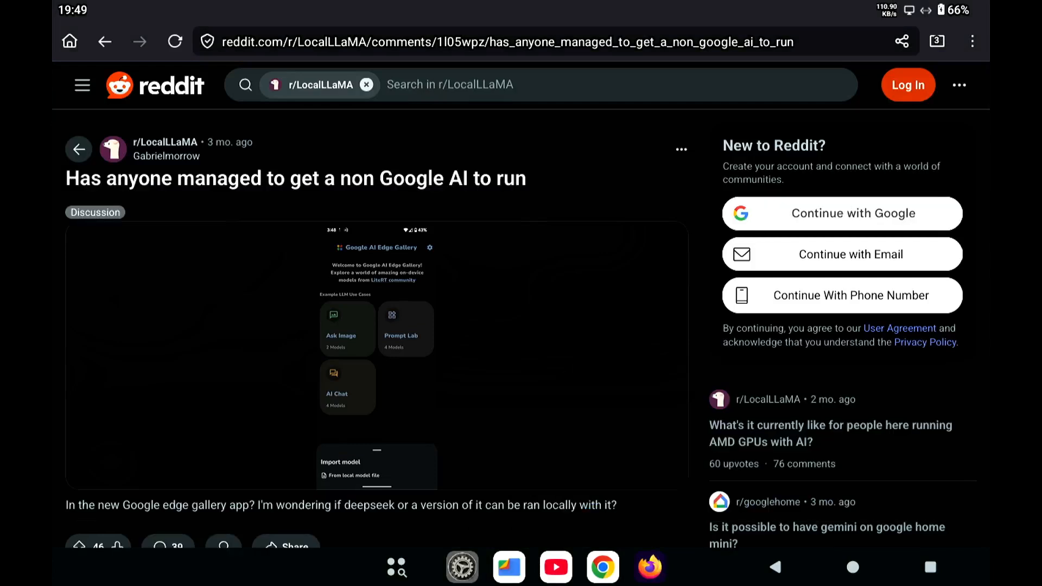
{"action": "scroll", "scroll_direction": "down", "scroll_amount": 3}
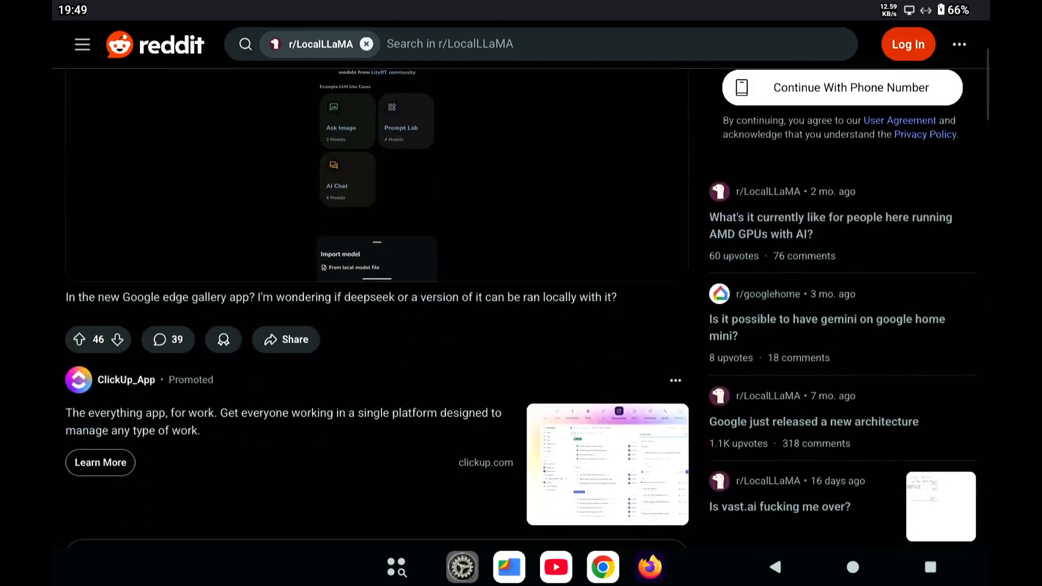
{"action": "scroll", "scroll_direction": "down", "scroll_amount": 3}
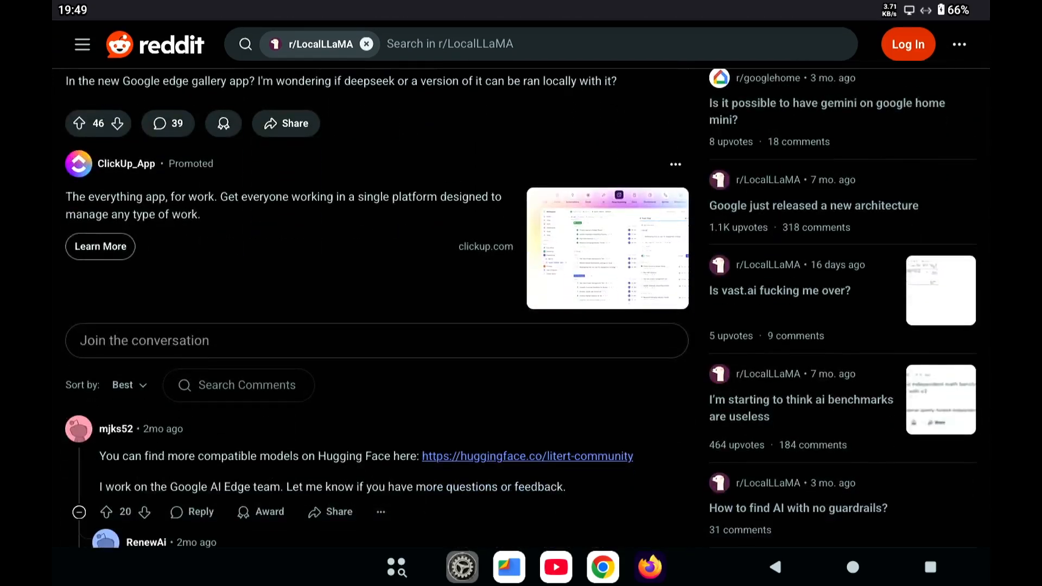
{"action": "scroll", "scroll_direction": "down", "scroll_amount": 3}
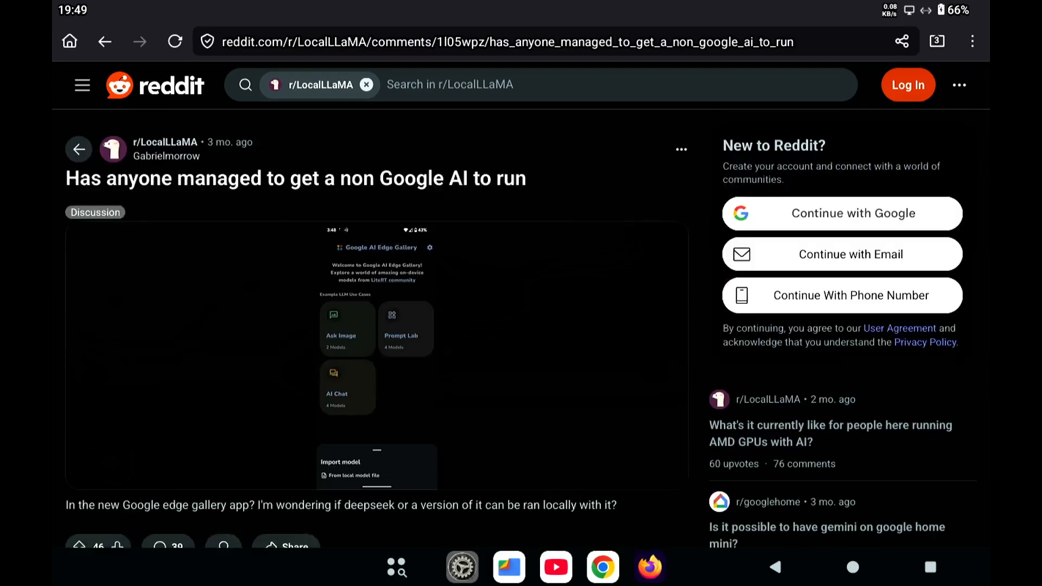
{"action": "left_click", "coordinate": [937, 41]}
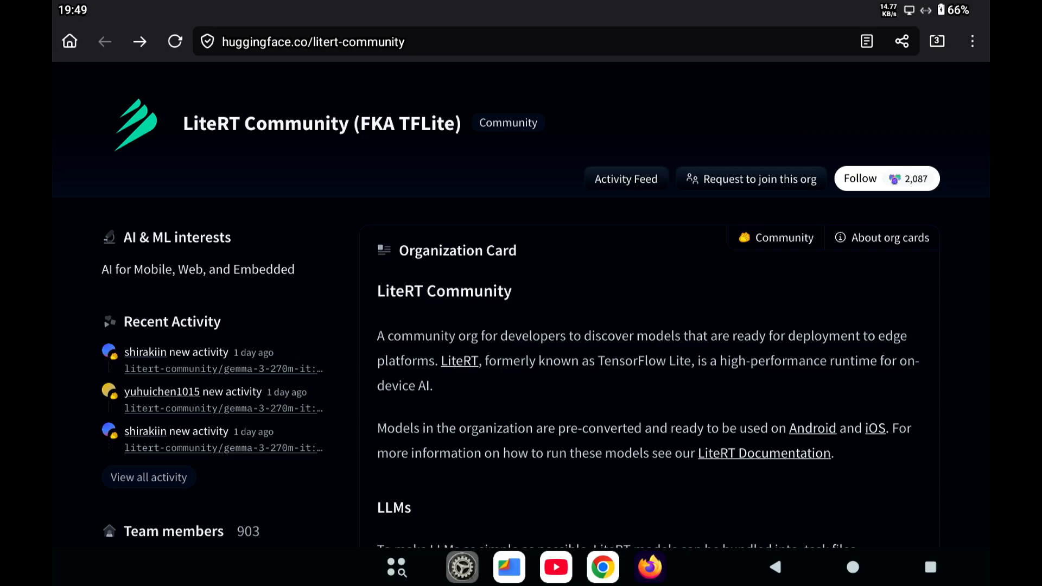
- Reach the litert-community/gemma-3-270m-it repository's Files list and download gemma3-270m-it-q8.task
{"action": "scroll", "scroll_direction": "down", "scroll_amount": 3}
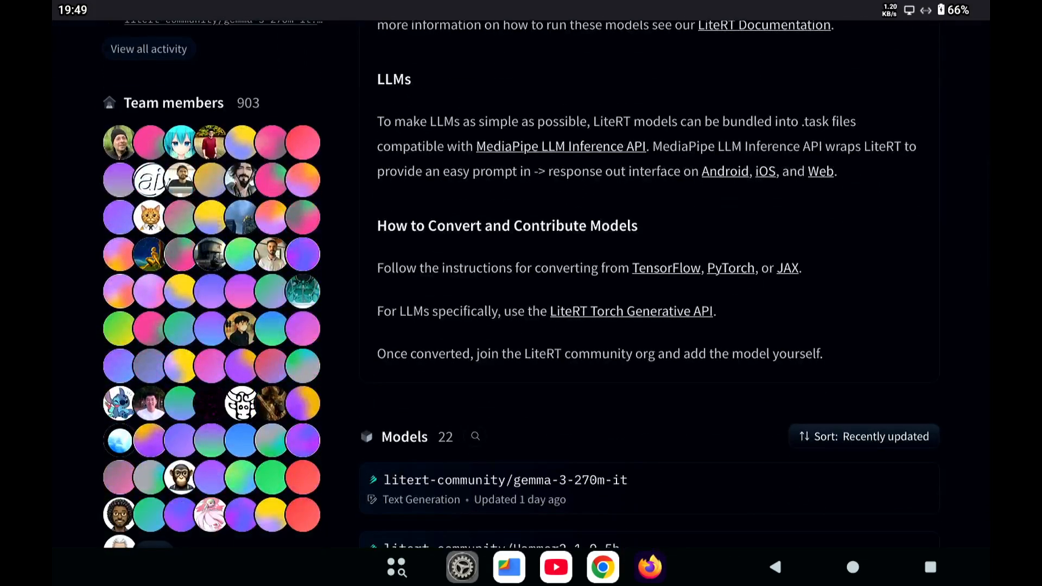
{"action": "scroll", "scroll_direction": "down", "scroll_amount": 3}
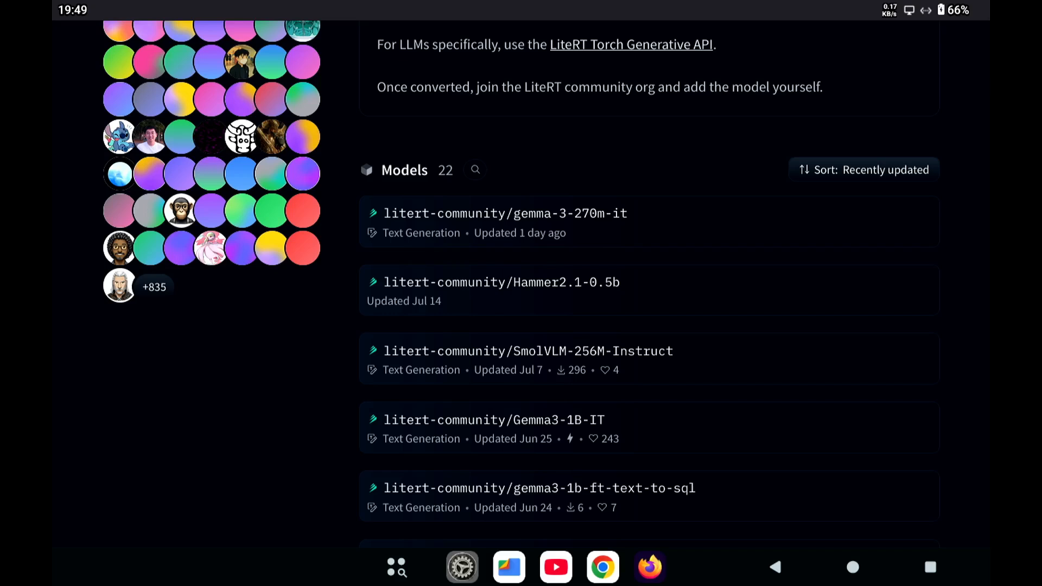
{"action": "left_click", "coordinate": [503, 214]}
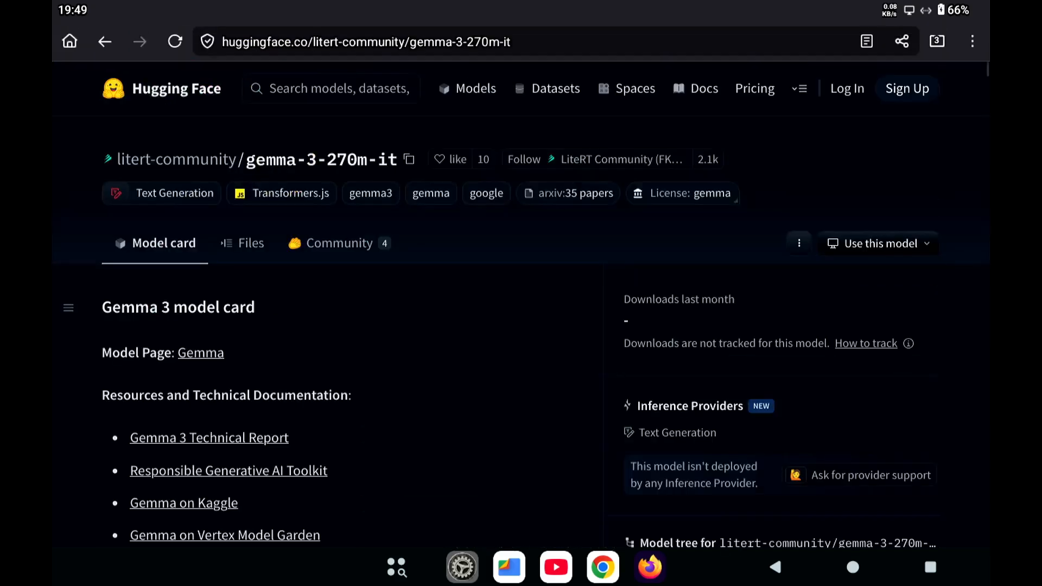
{"action": "left_click", "coordinate": [176, 41]}
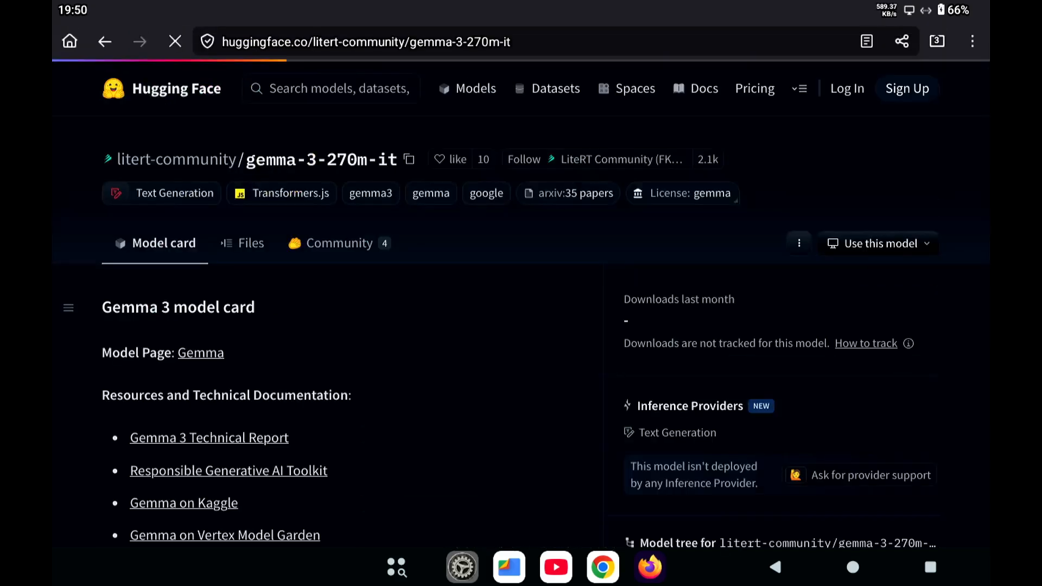
{"action": "left_click", "coordinate": [250, 242]}
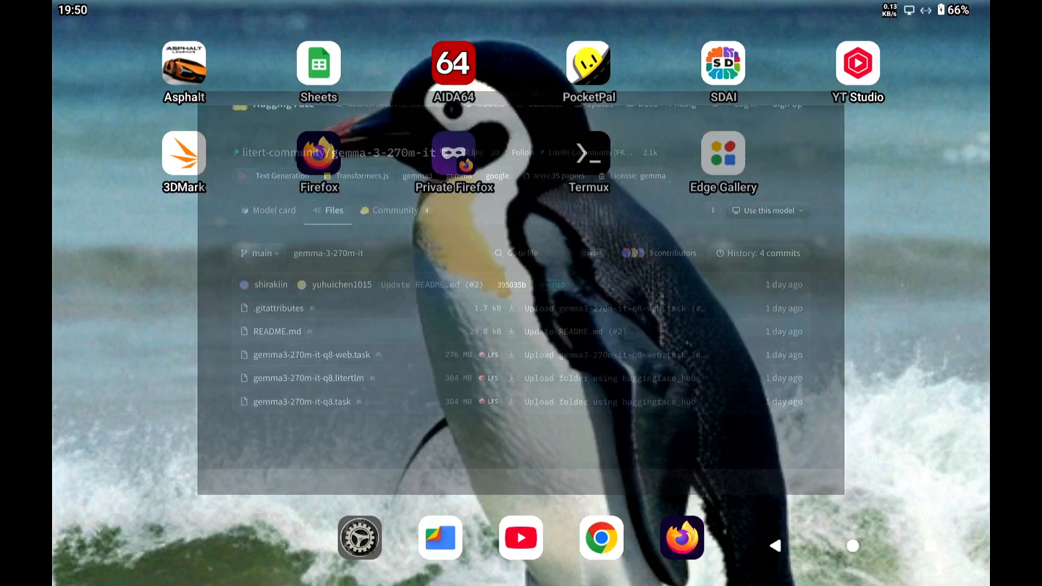
- Import gemma3-270m-it-q8-web.task from a local file with default settings, bringing AI Chat to 5 models
{"action": "left_click", "coordinate": [723, 153]}
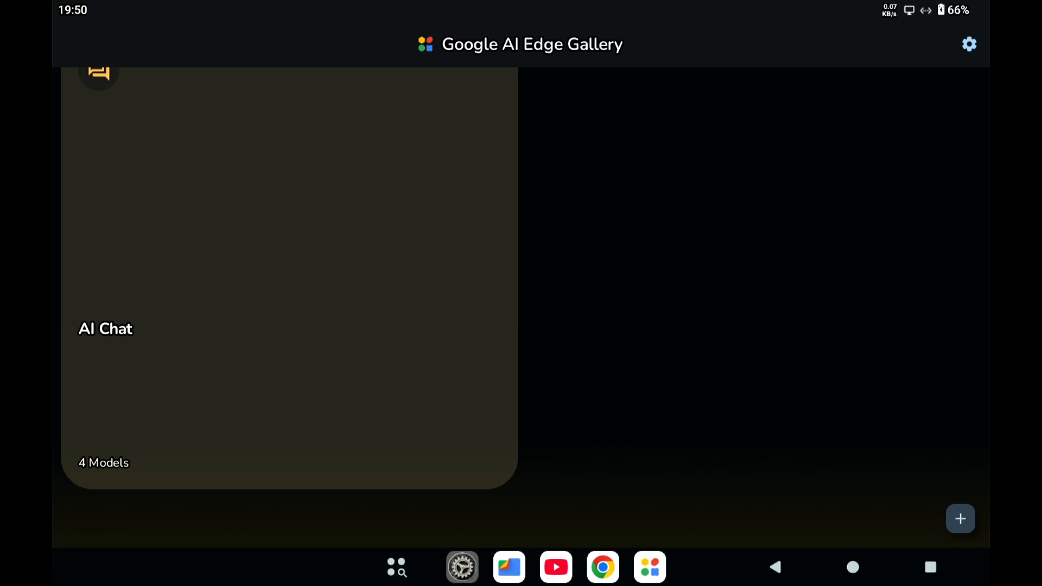
{"action": "left_click", "coordinate": [960, 519]}
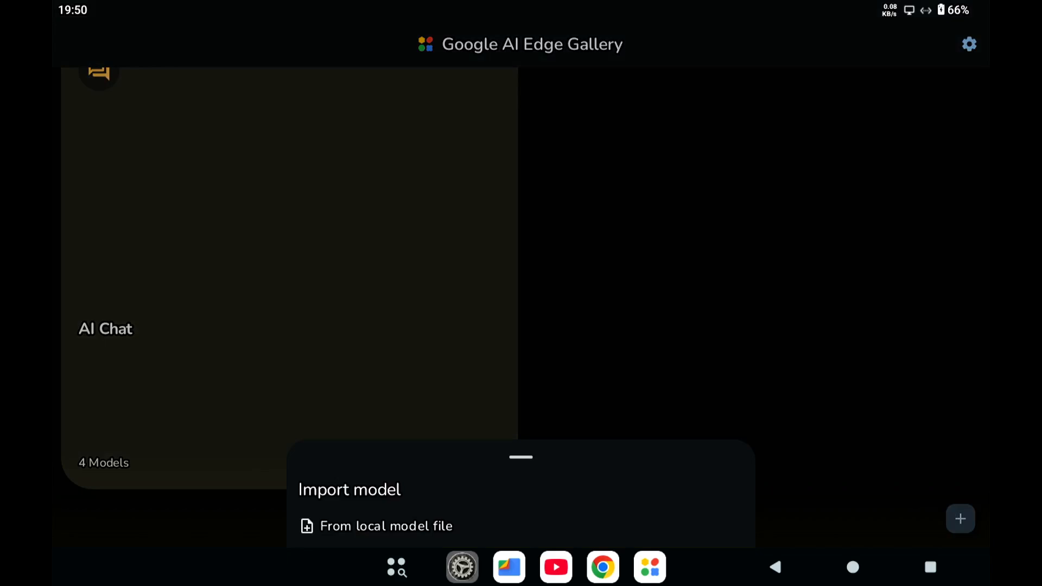
{"action": "left_click", "coordinate": [386, 526]}
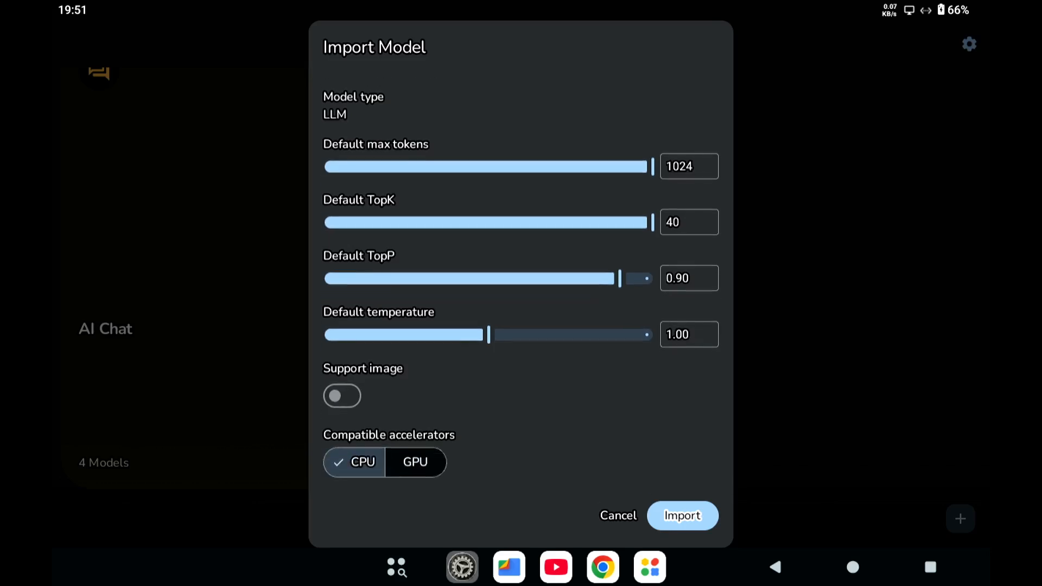
{"action": "scroll", "scroll_direction": "down", "scroll_amount": 3}
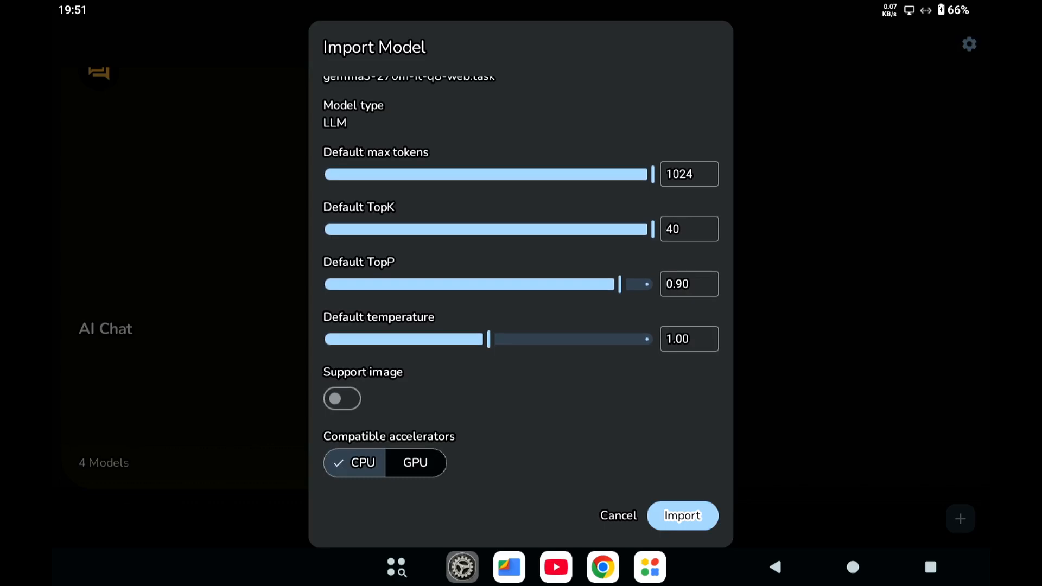
{"action": "left_click", "coordinate": [682, 516]}
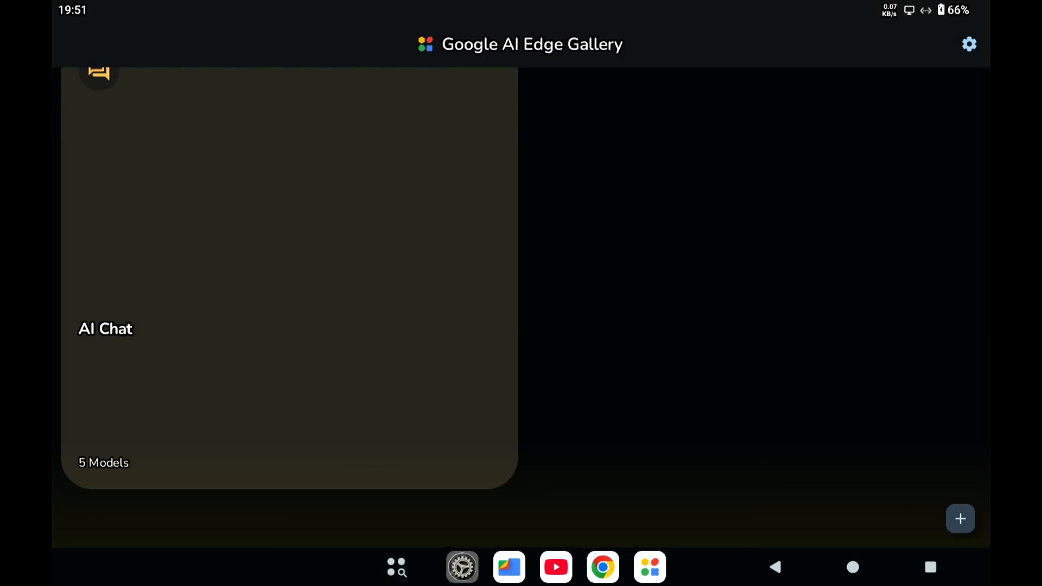
- Start a chat with gemma3-270m-it-q8-web.task, dismiss the 'Unable to open zip archive' error and return to the list
{"action": "left_click", "coordinate": [289, 266]}
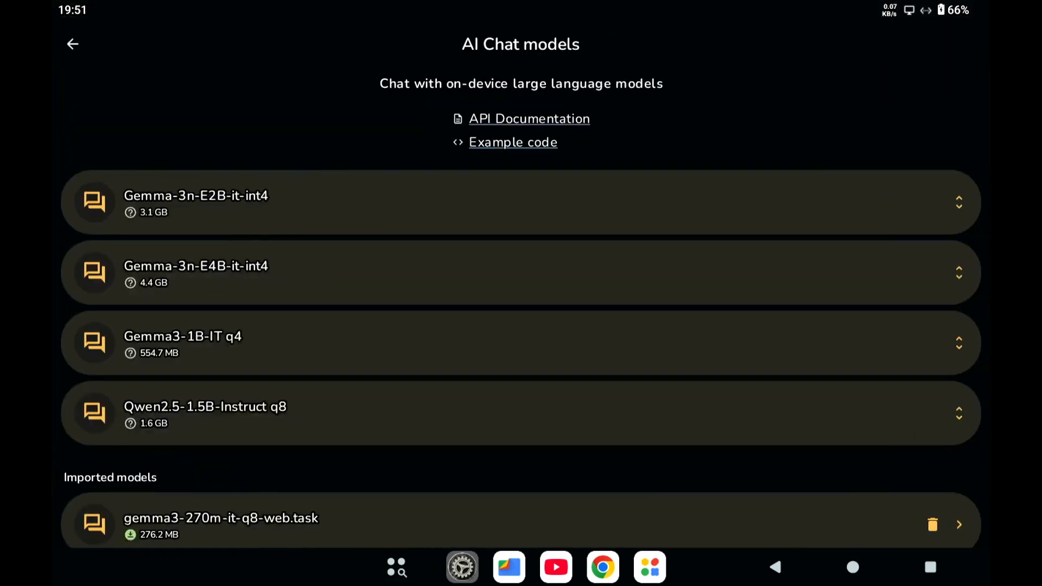
{"action": "left_click", "coordinate": [221, 523]}
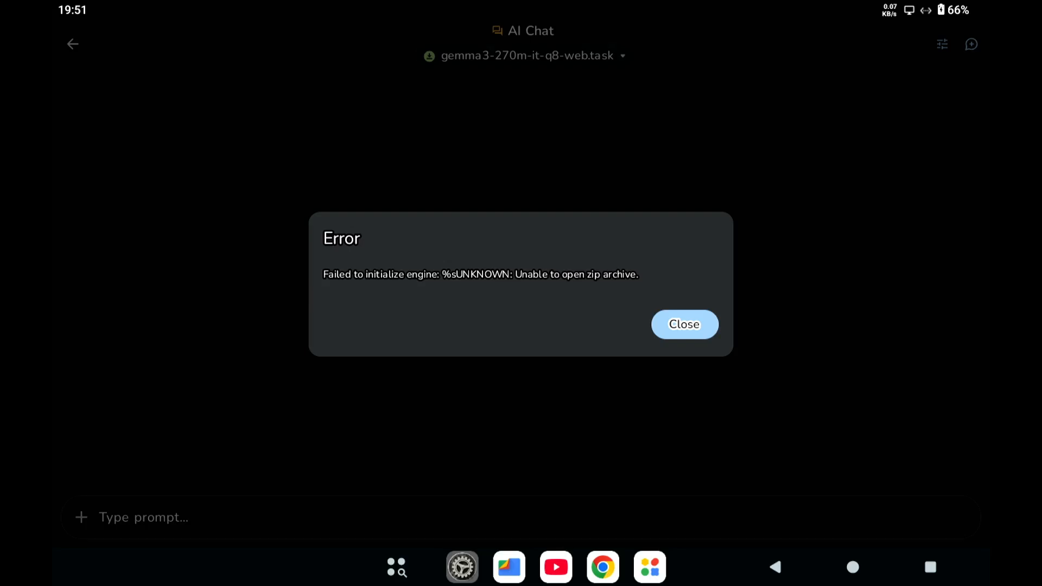
{"action": "left_click", "coordinate": [684, 324]}
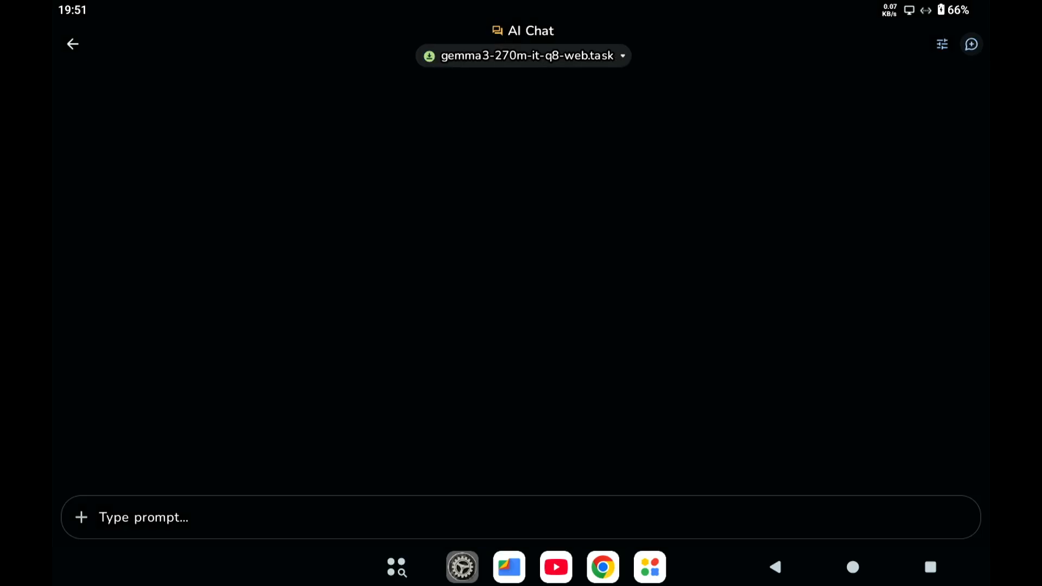
{"action": "left_click", "coordinate": [522, 55]}
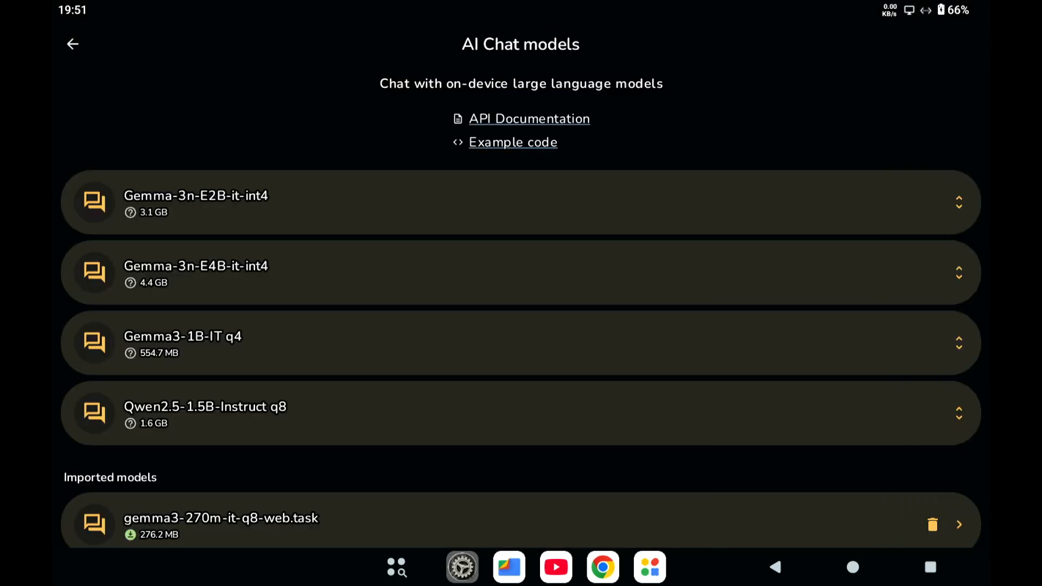
- From the gallery home, choose From local model file and pick gemma3-270m-it-q8.task for import
{"action": "left_click", "coordinate": [73, 44]}
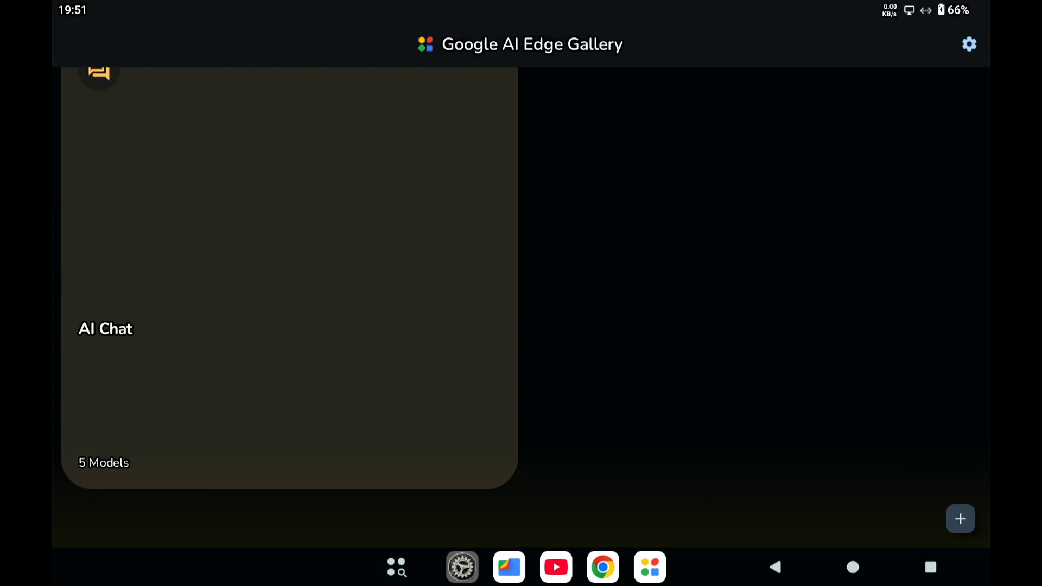
{"action": "left_click", "coordinate": [960, 519]}
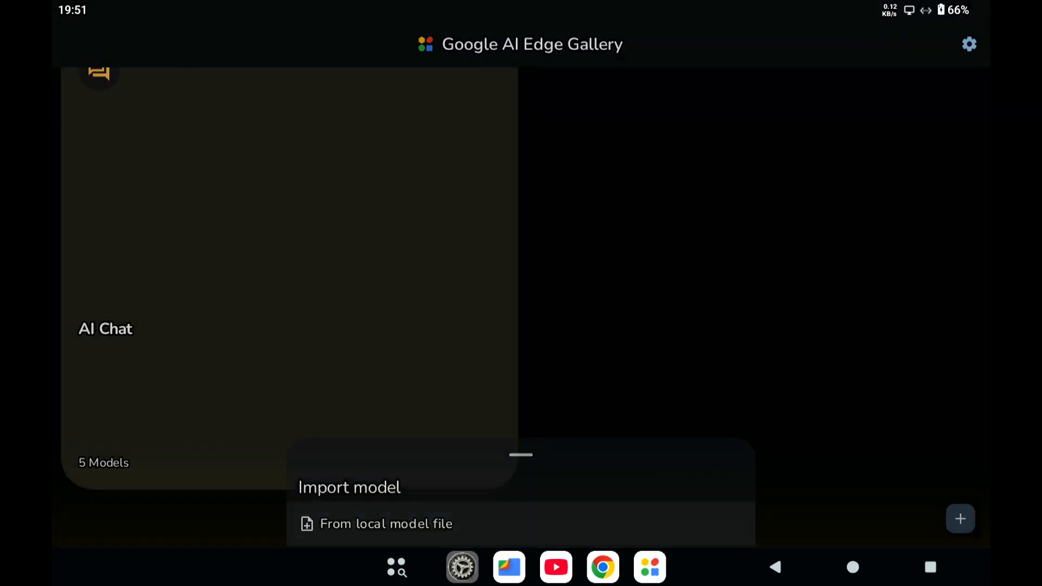
{"action": "left_click", "coordinate": [386, 524]}
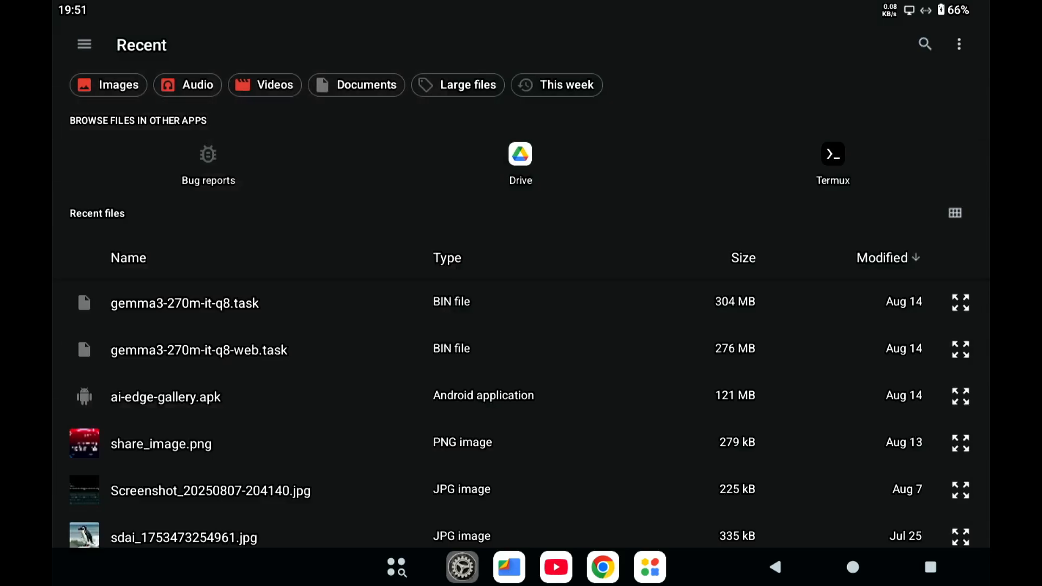
{"action": "left_click", "coordinate": [199, 350]}
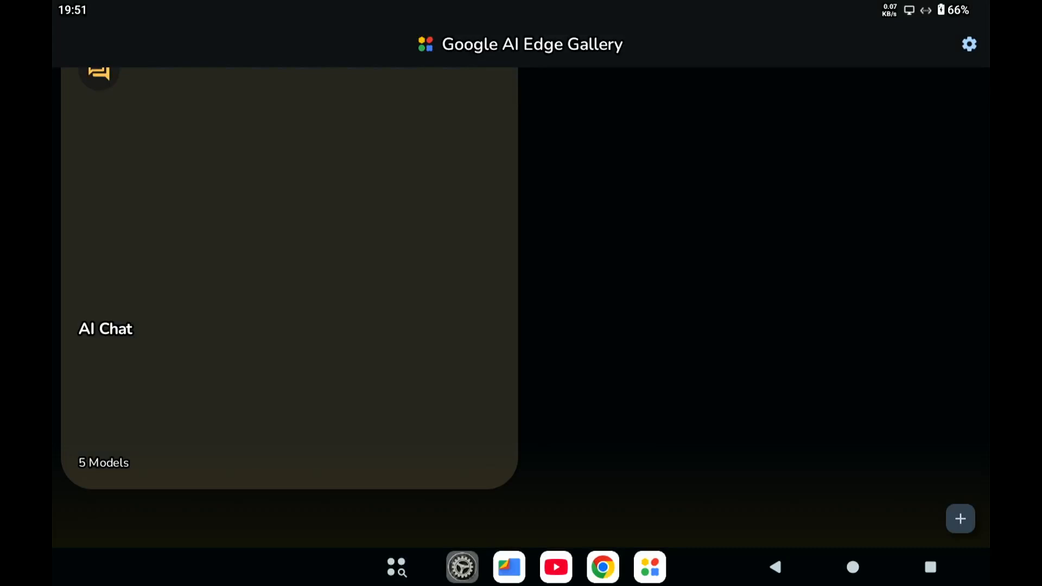
{"action": "left_click", "coordinate": [960, 519]}
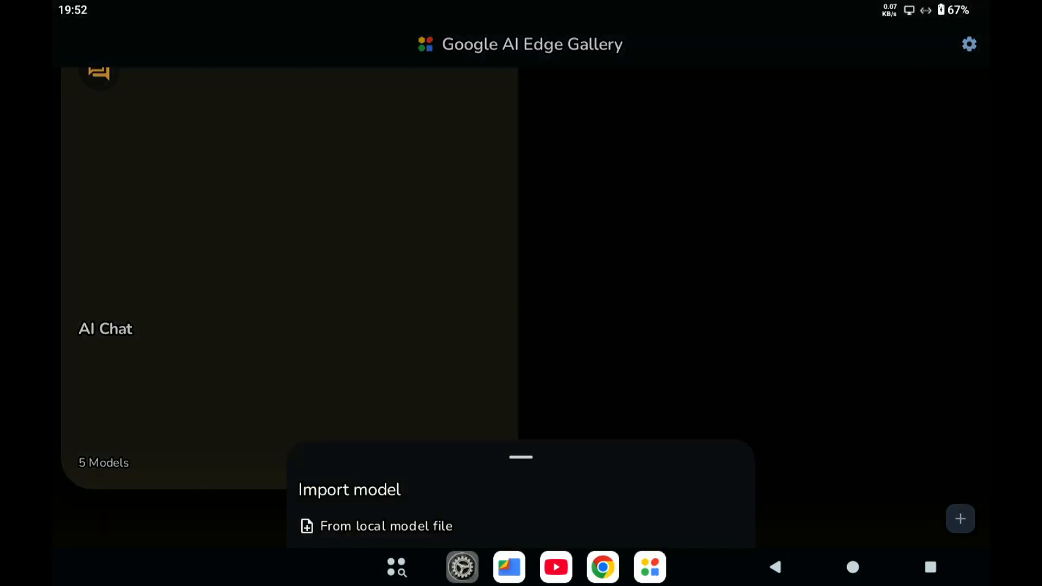
{"action": "left_click", "coordinate": [387, 526]}
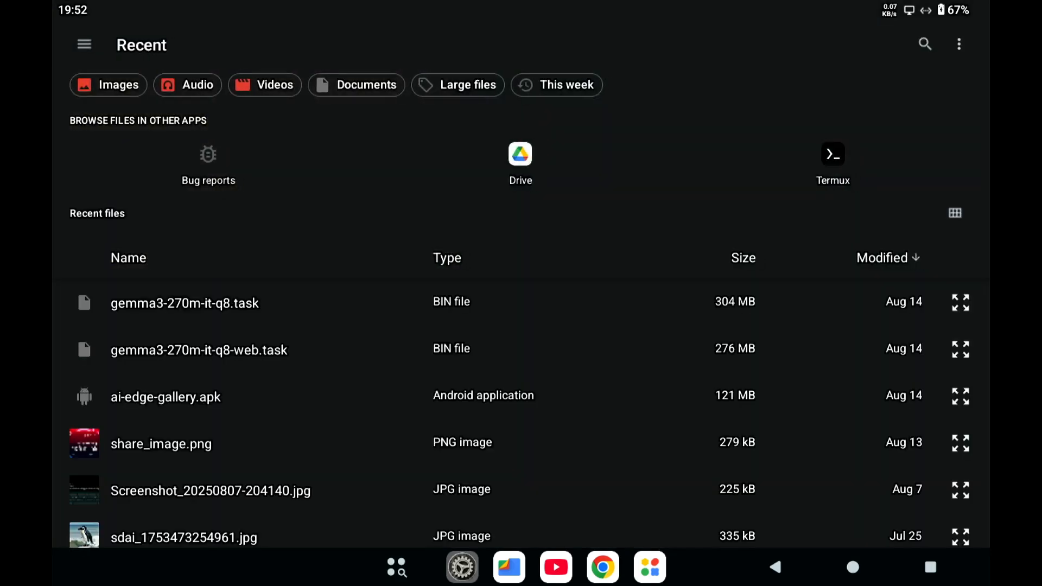
{"action": "left_click", "coordinate": [186, 303]}
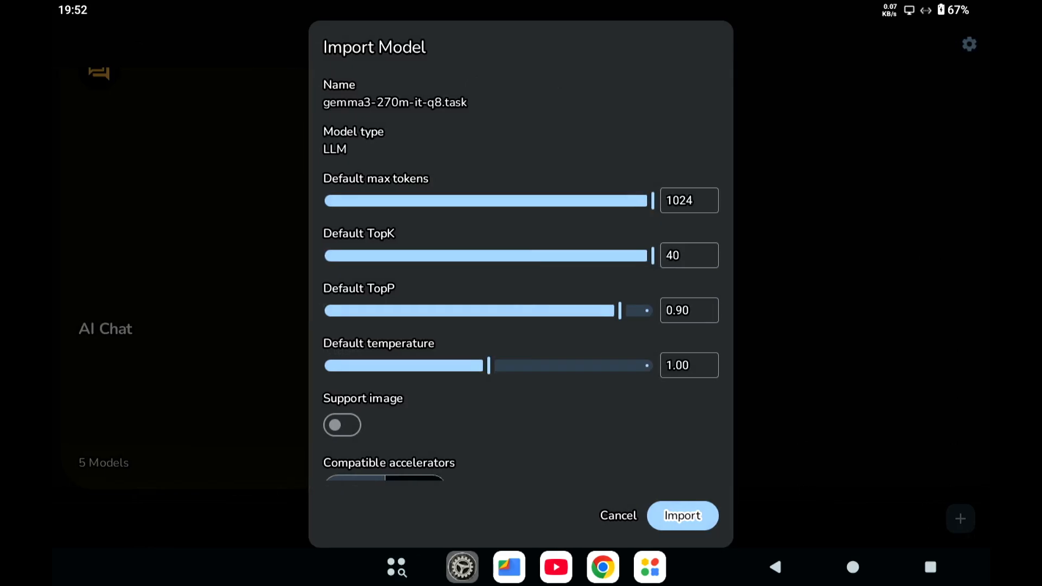
- Import gemma3-270m-it-q8.task with CPU accelerator and default settings, bringing AI Chat to 6 models
{"action": "scroll", "scroll_direction": "down", "scroll_amount": 3}
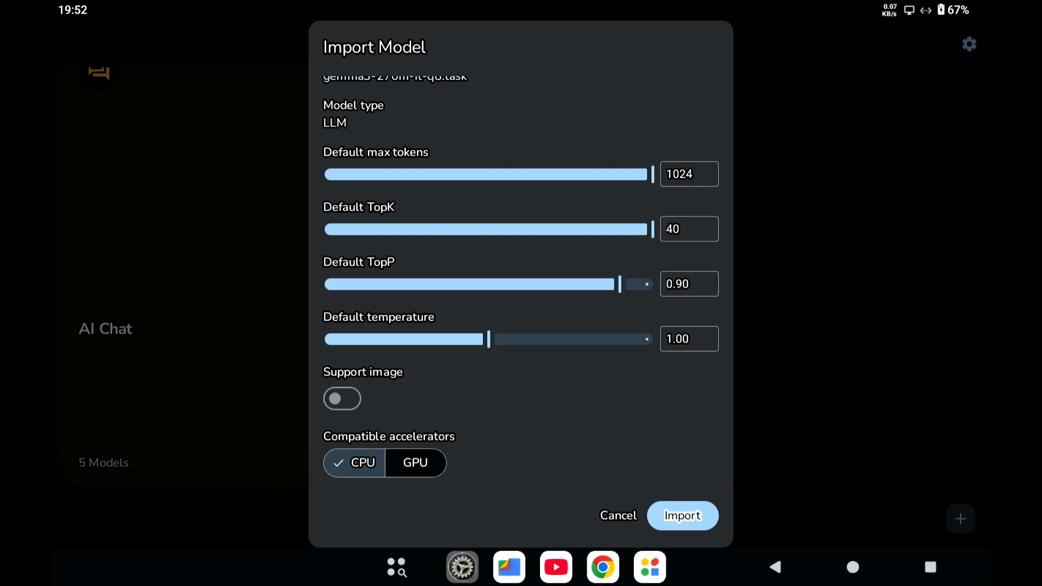
{"action": "left_click", "coordinate": [681, 516]}
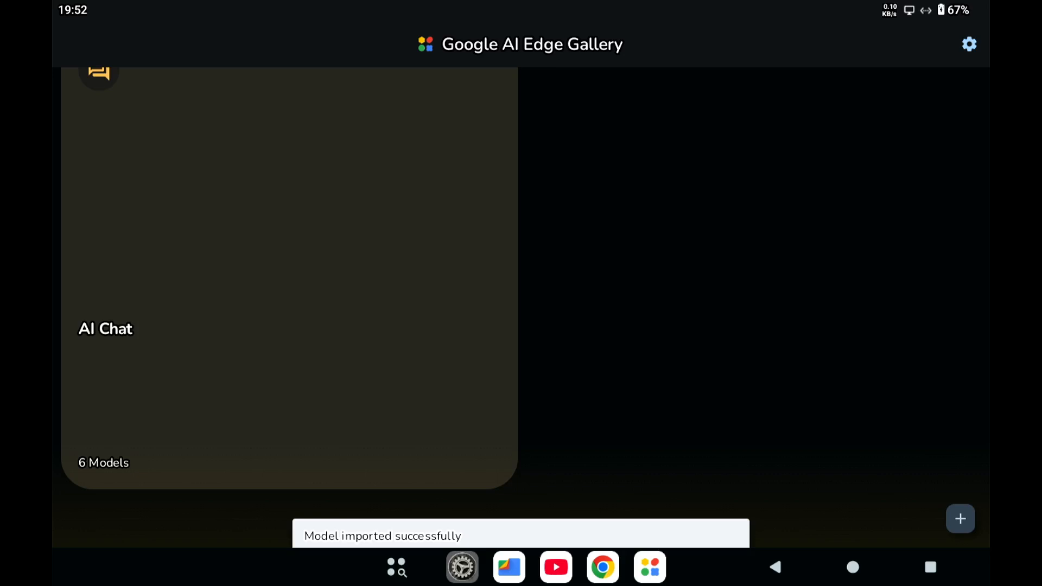
- Ask gemma3-270m-it-q8.task 'why is the sky blue' on CPU and show its stats (14.31 s latency)
{"action": "left_click", "coordinate": [289, 266]}
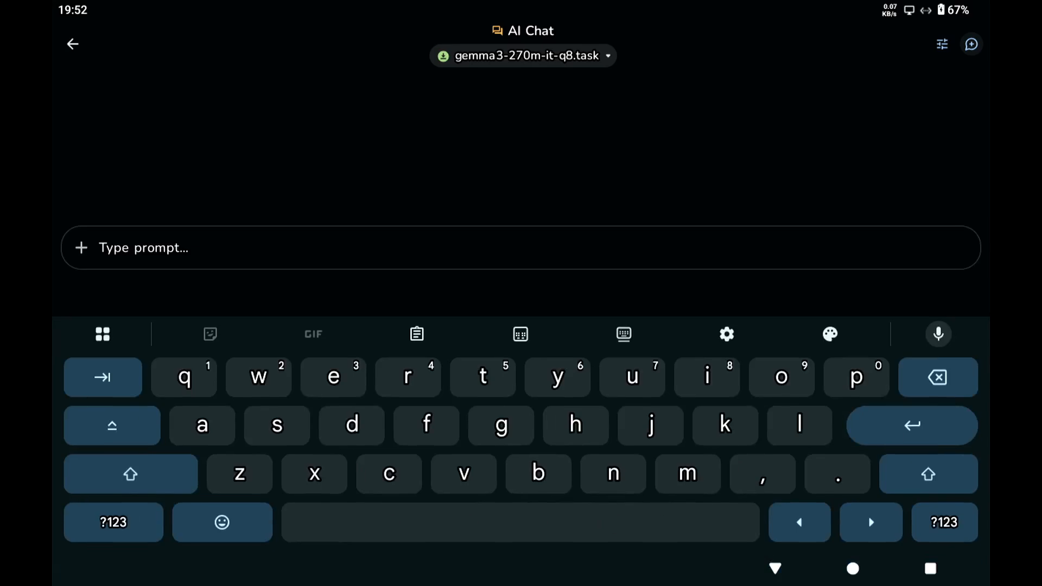
{"action": "left_click", "coordinate": [258, 378]}
{"action": "type", "text": "why is the sky blue"}
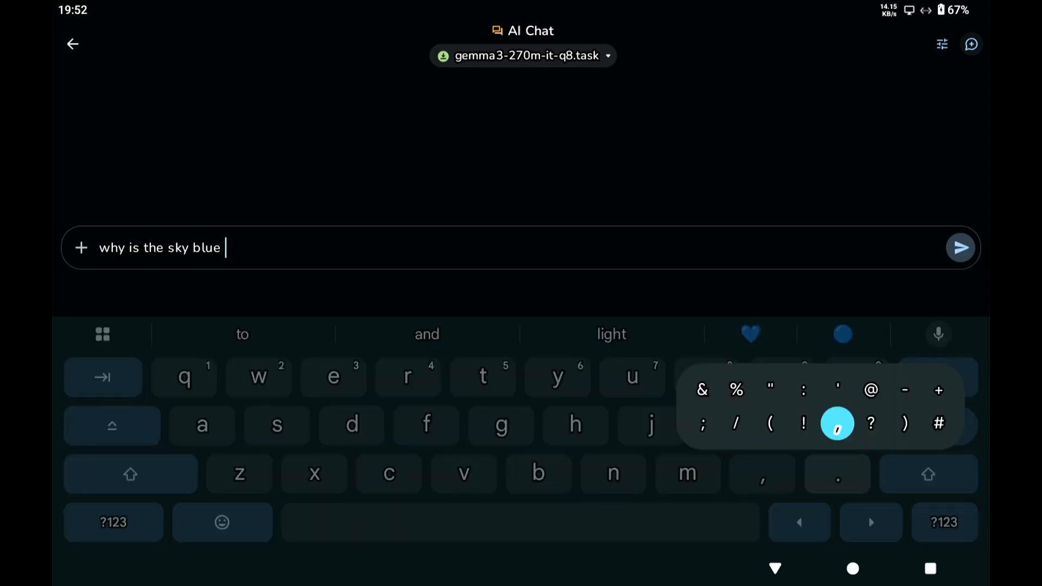
{"action": "left_click", "coordinate": [960, 248]}
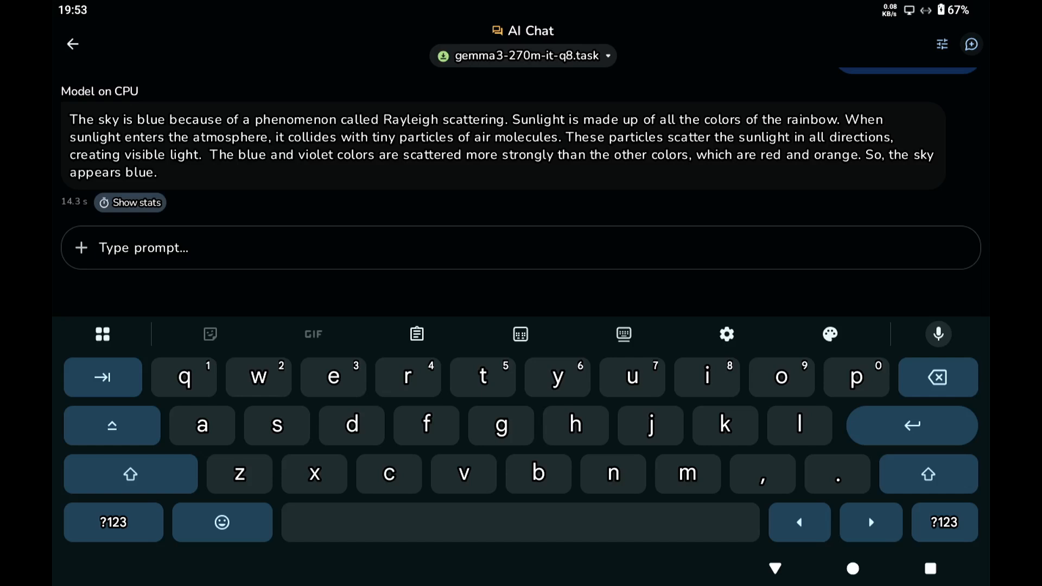
{"action": "left_click", "coordinate": [129, 203]}
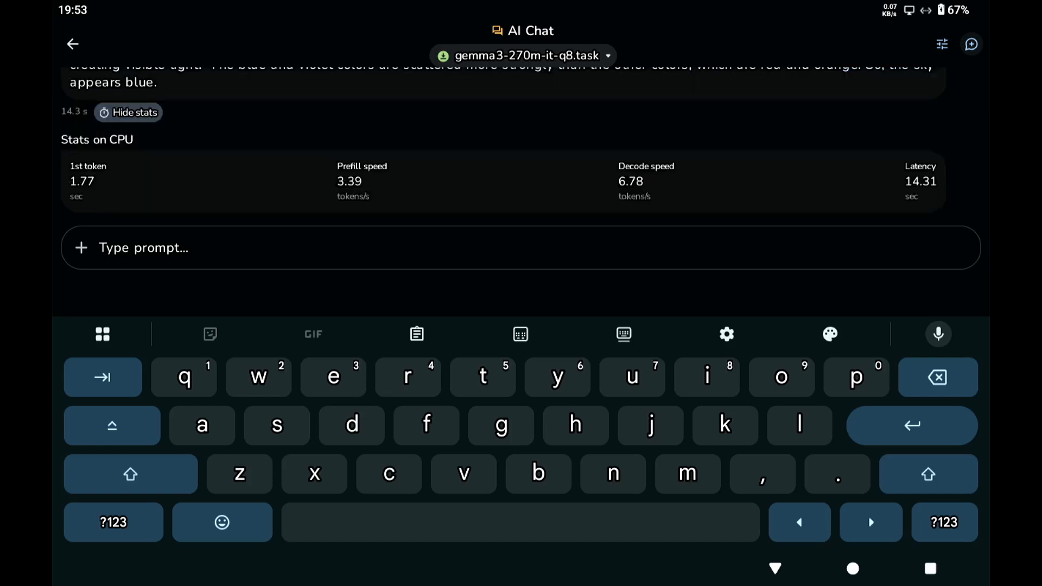